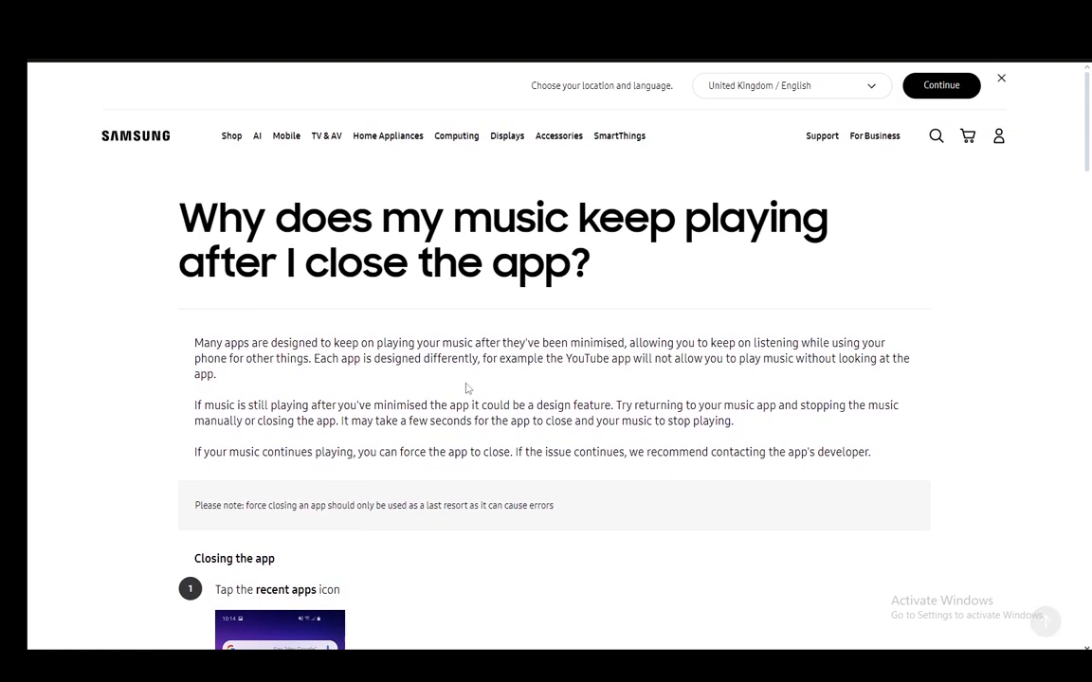
{"action": "mouse_move", "coordinate": [627, 335]}
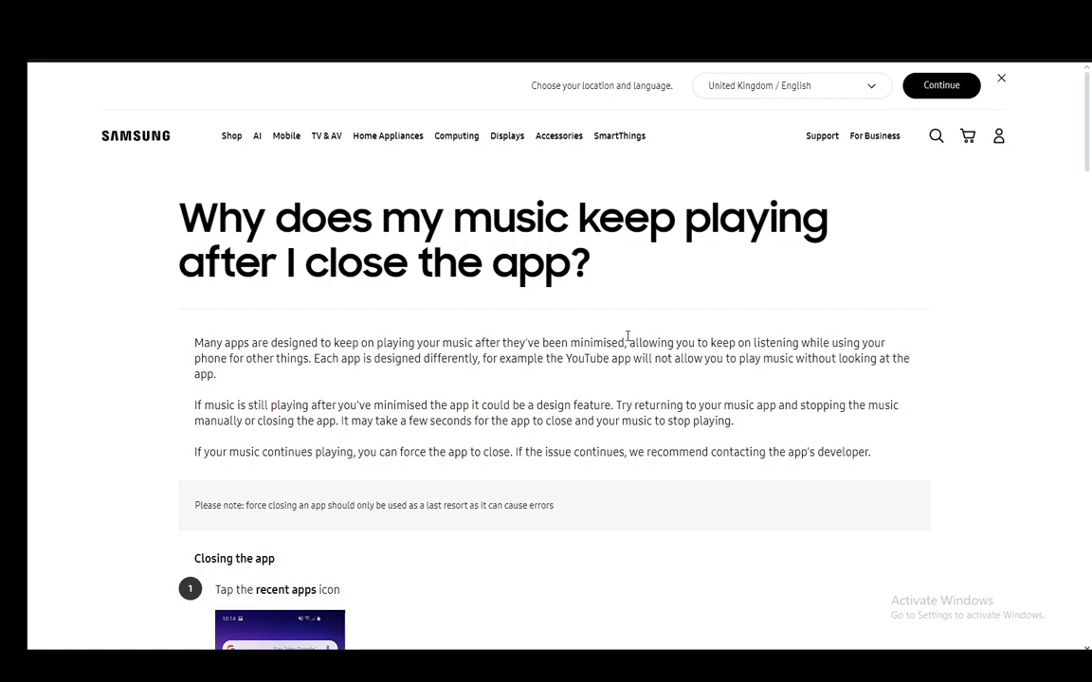
{"action": "mouse_move", "coordinate": [559, 332]}
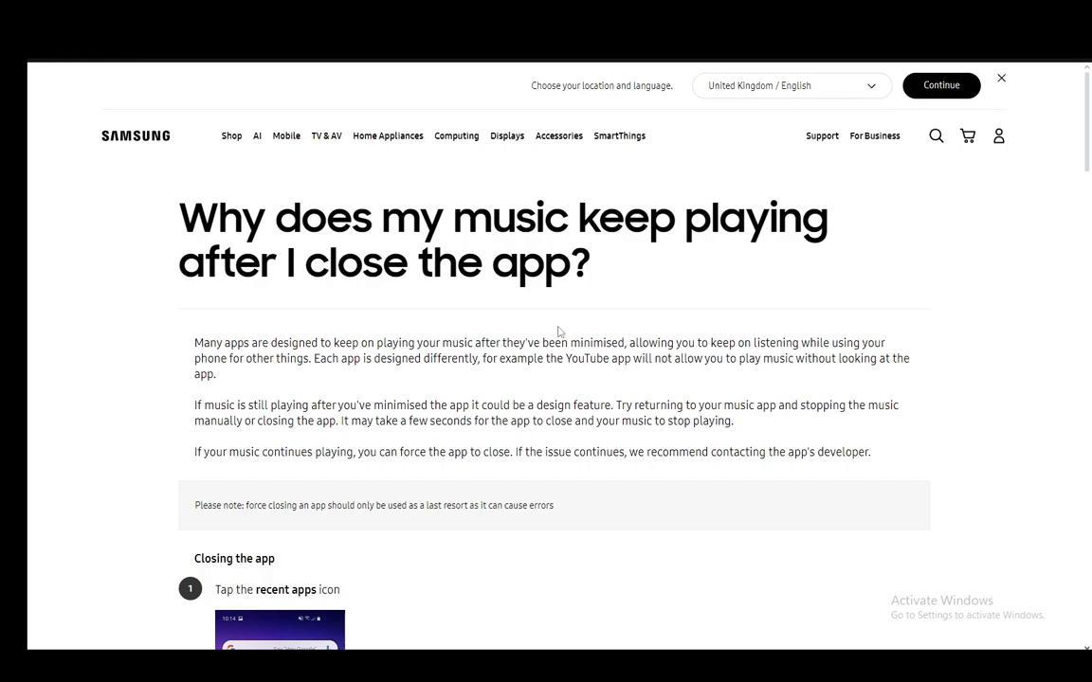
{"action": "mouse_move", "coordinate": [554, 326]}
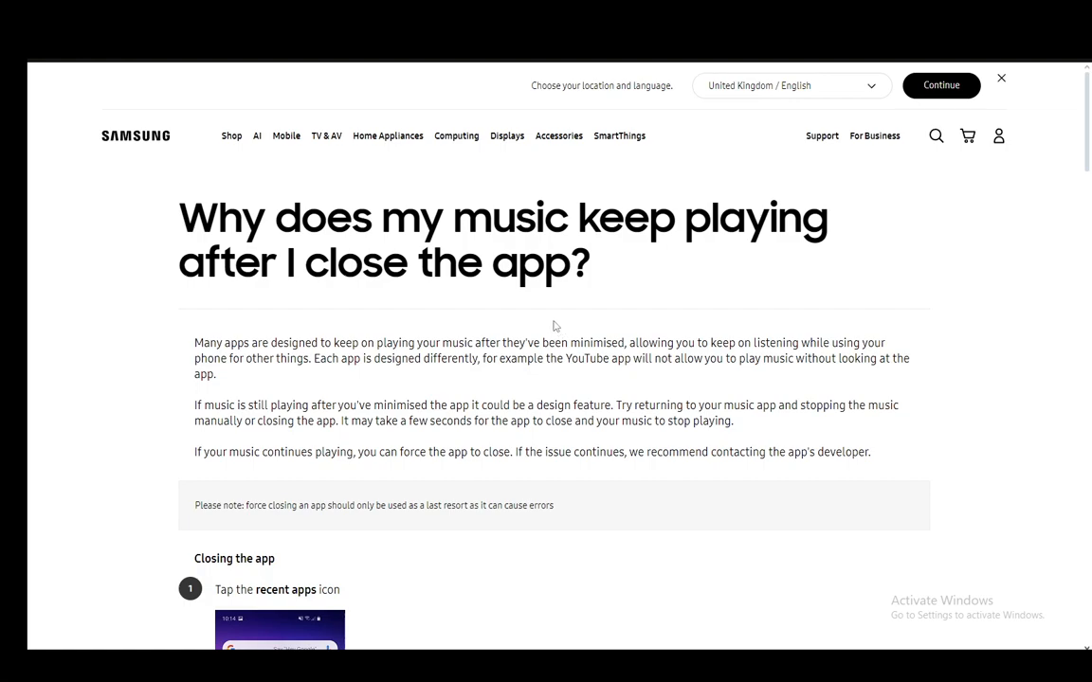
{"action": "mouse_move", "coordinate": [553, 320]}
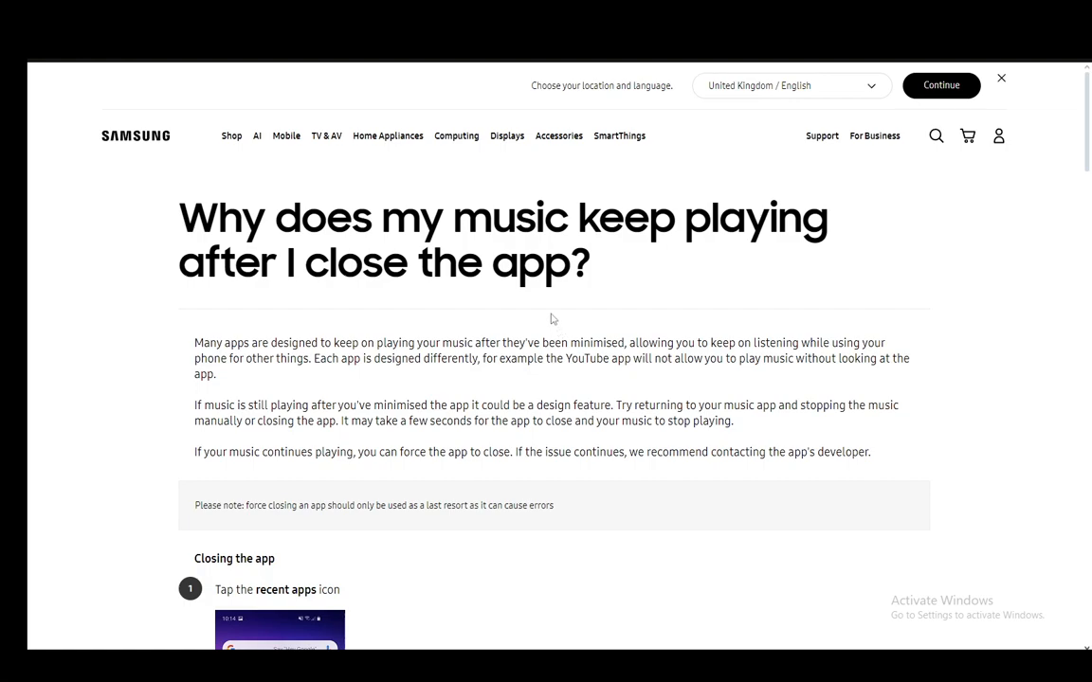
{"action": "mouse_move", "coordinate": [374, 383]}
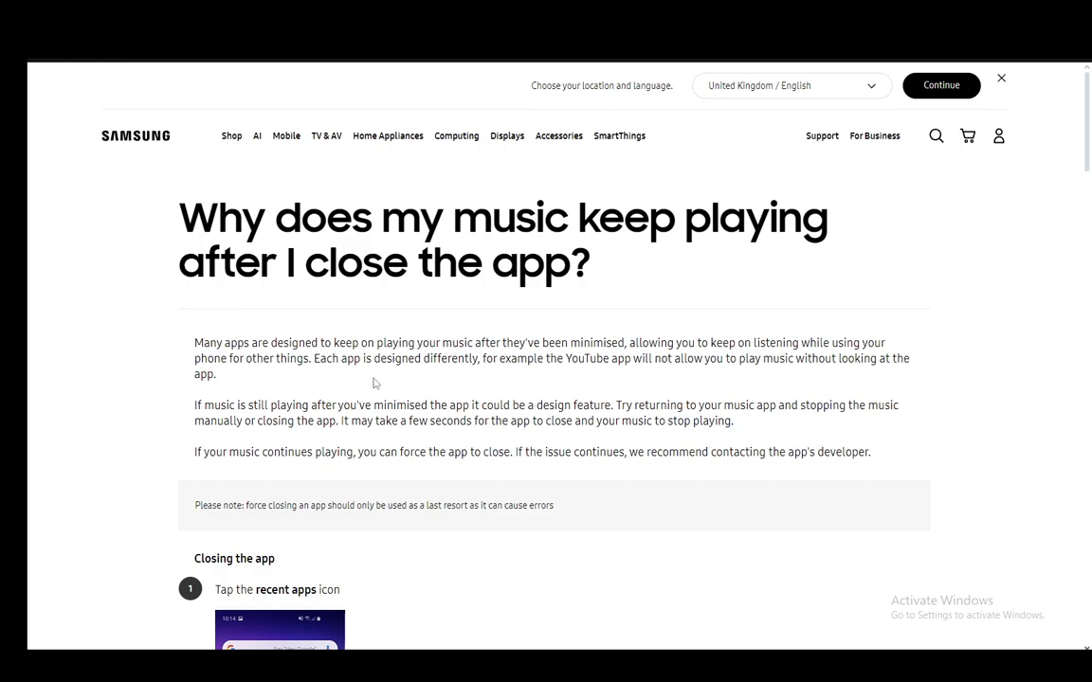
{"action": "scroll", "scroll_direction": "down", "scroll_amount": 3}
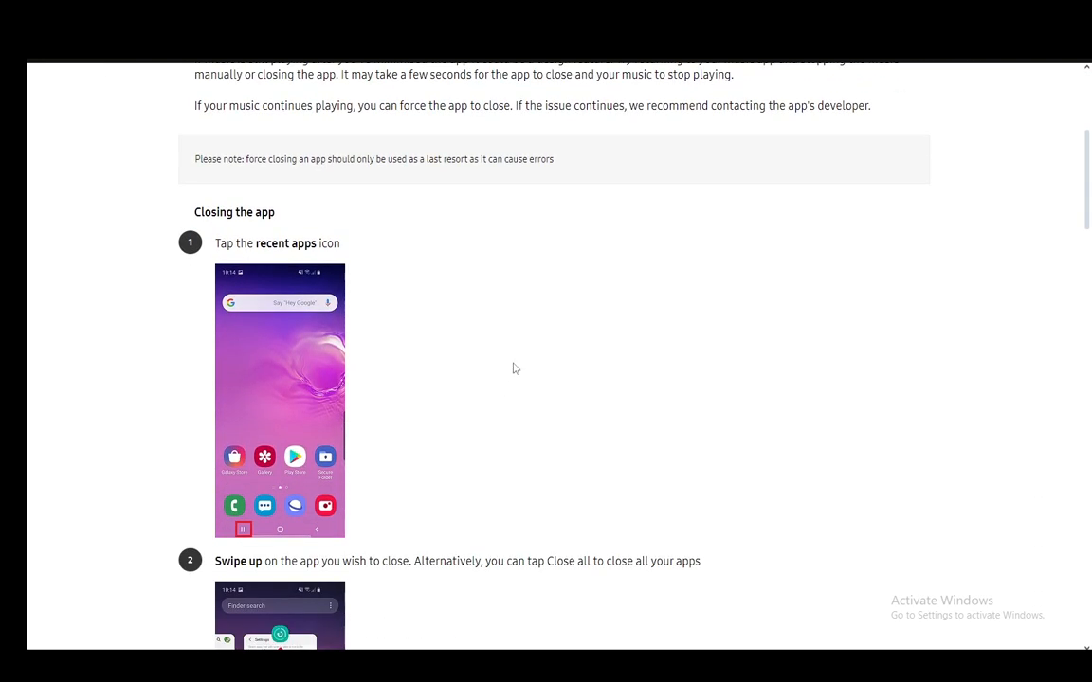
{"action": "scroll", "scroll_direction": "down", "scroll_amount": 3}
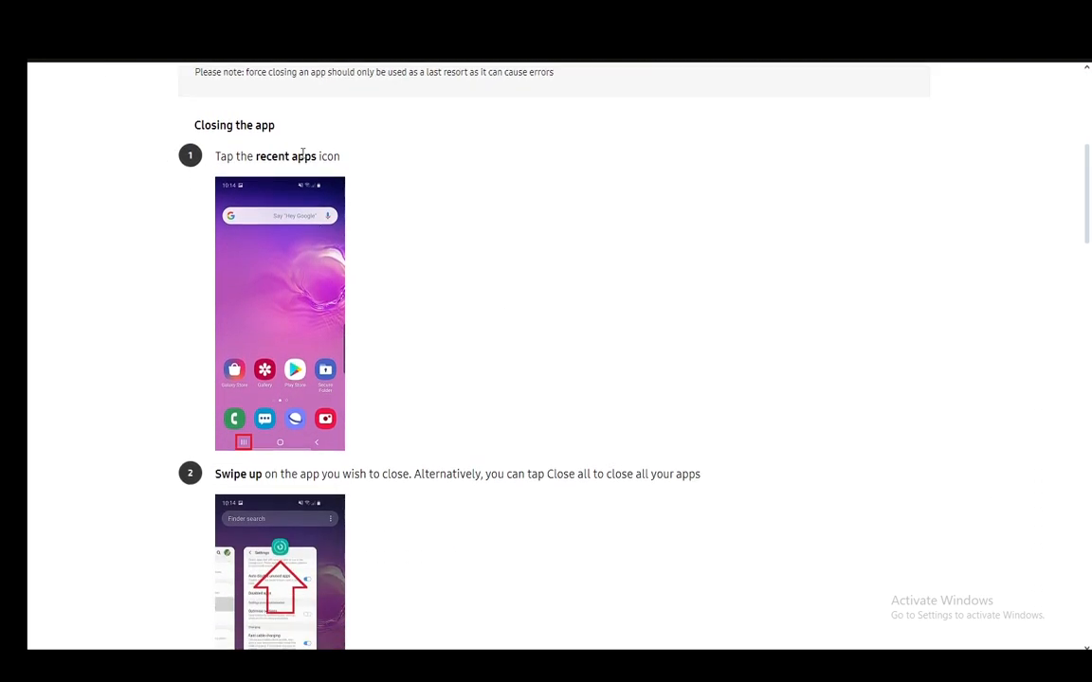
{"action": "scroll", "scroll_direction": "down", "scroll_amount": 3}
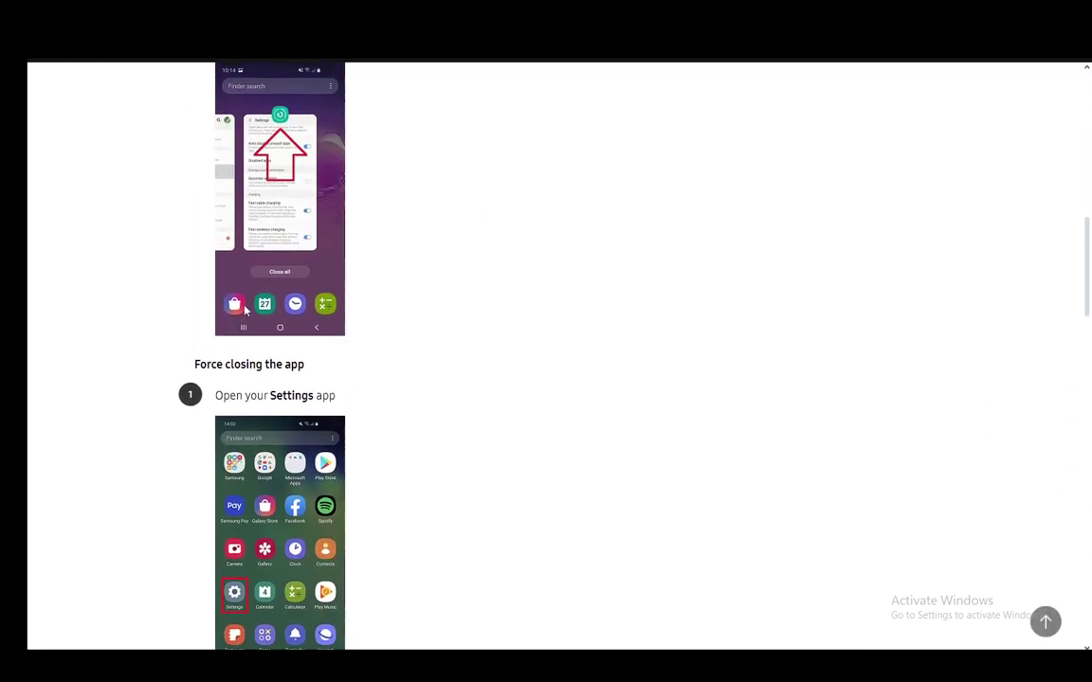
{"action": "mouse_move", "coordinate": [334, 186]}
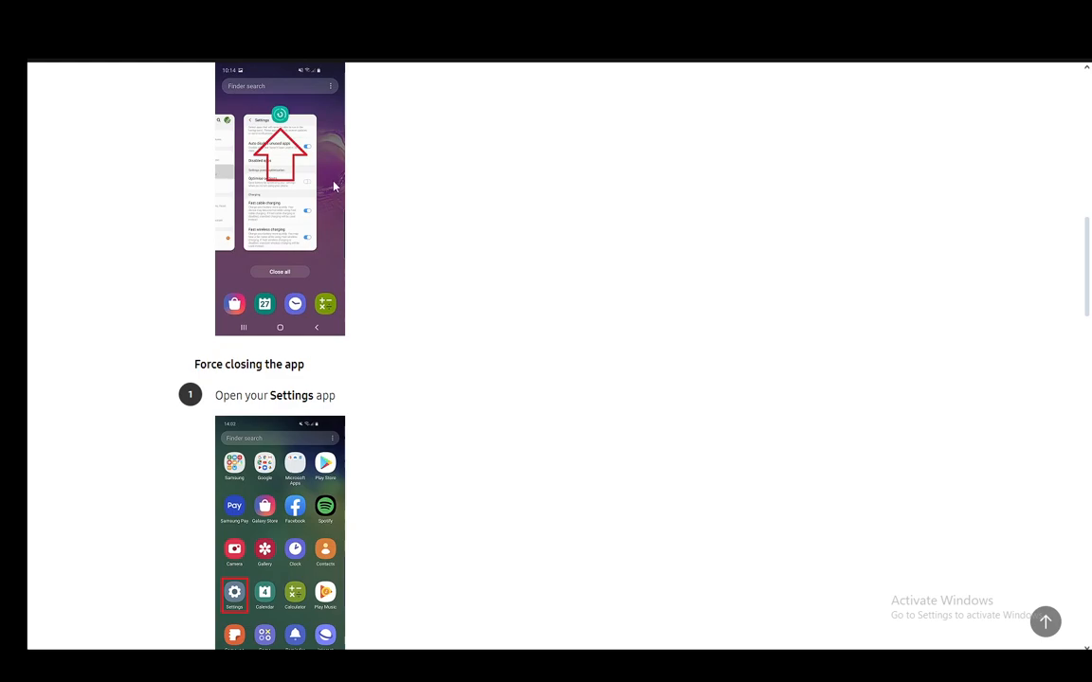
{"action": "scroll", "scroll_direction": "down", "scroll_amount": 3}
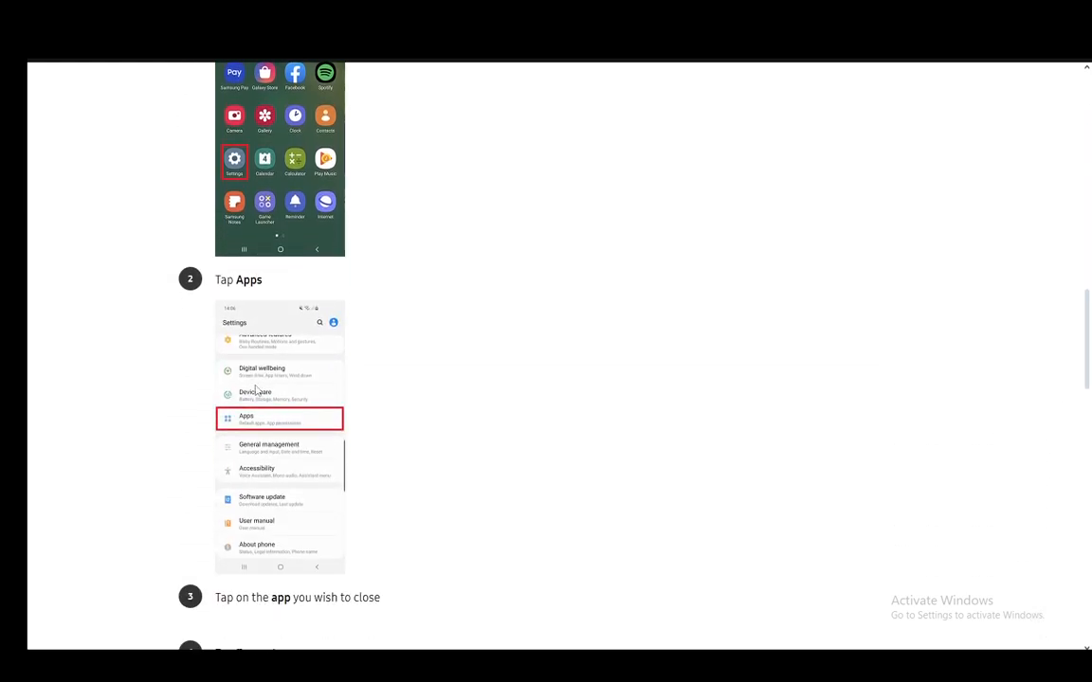
{"action": "scroll", "scroll_direction": "down", "scroll_amount": 3}
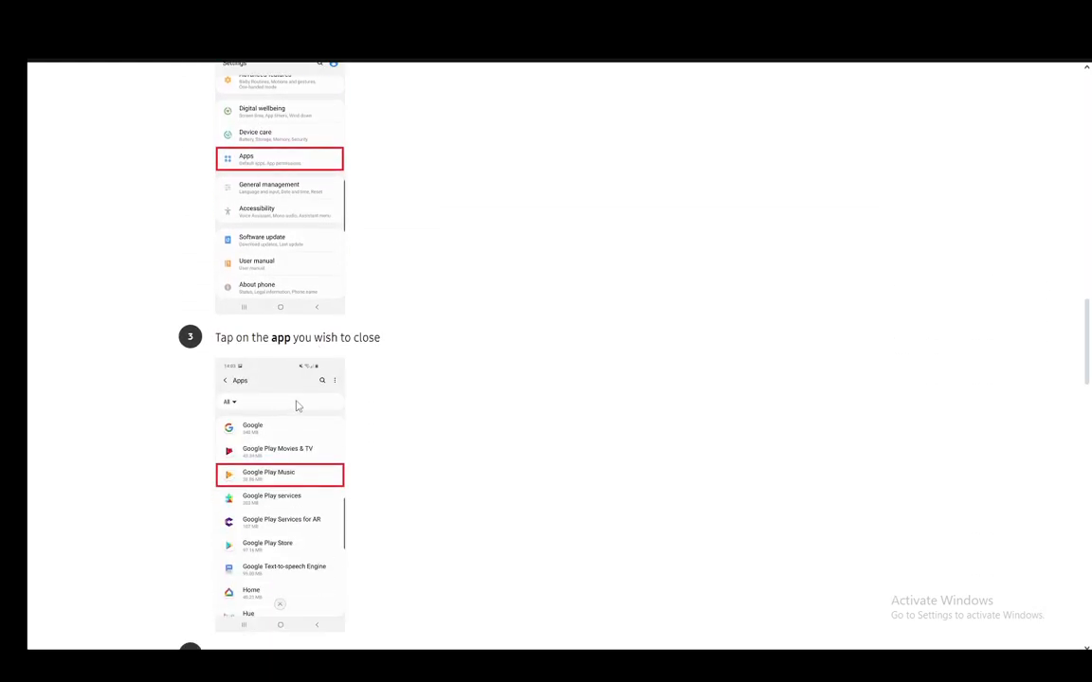
{"action": "mouse_move", "coordinate": [358, 459]}
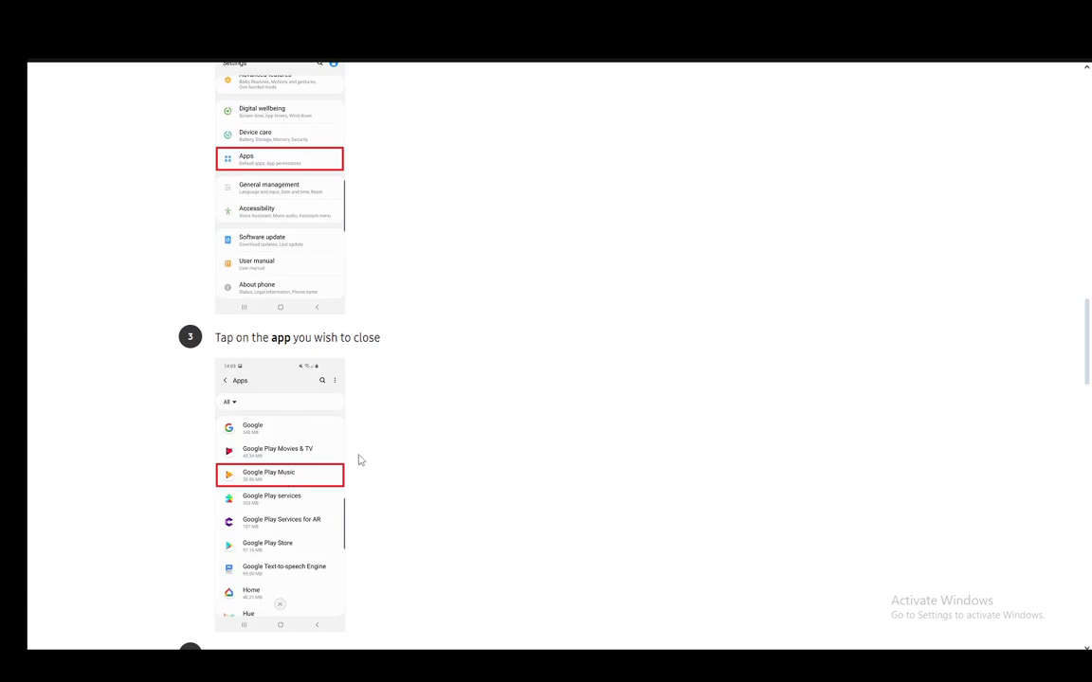
{"action": "mouse_move", "coordinate": [416, 308]}
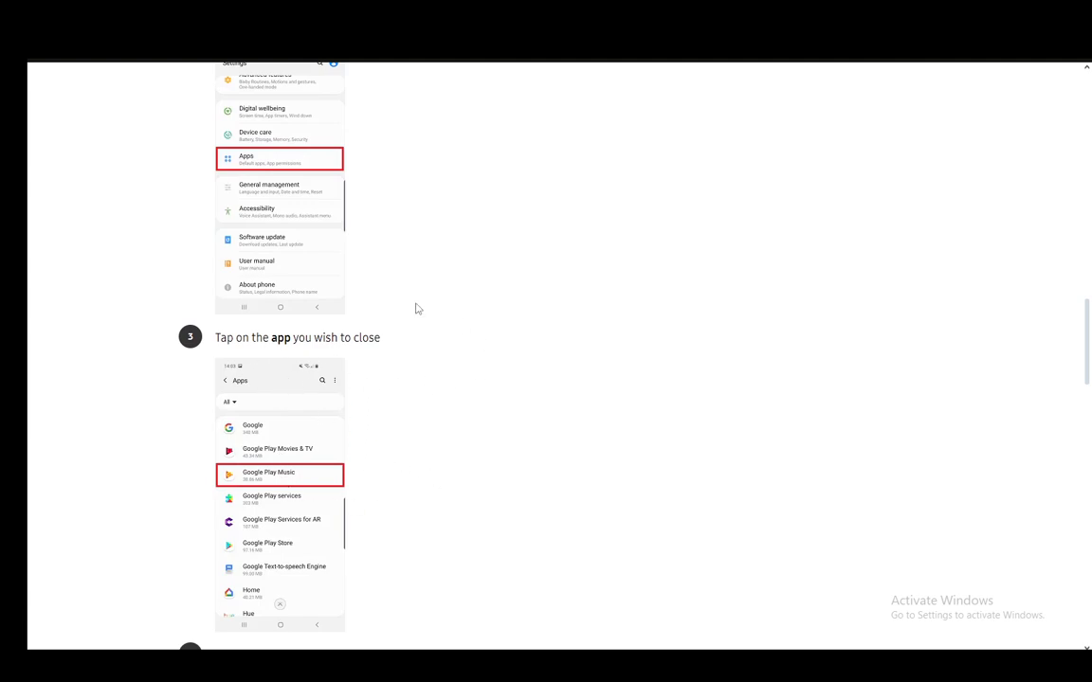
{"action": "scroll", "scroll_direction": "down", "scroll_amount": 3}
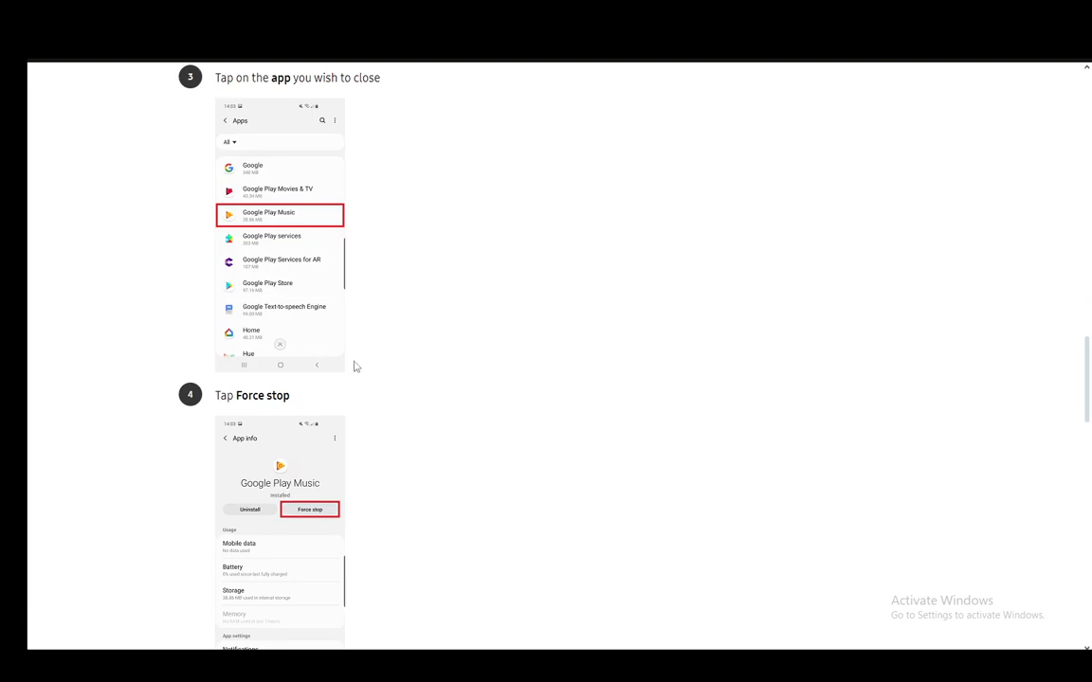
{"action": "scroll", "scroll_direction": "down", "scroll_amount": 3}
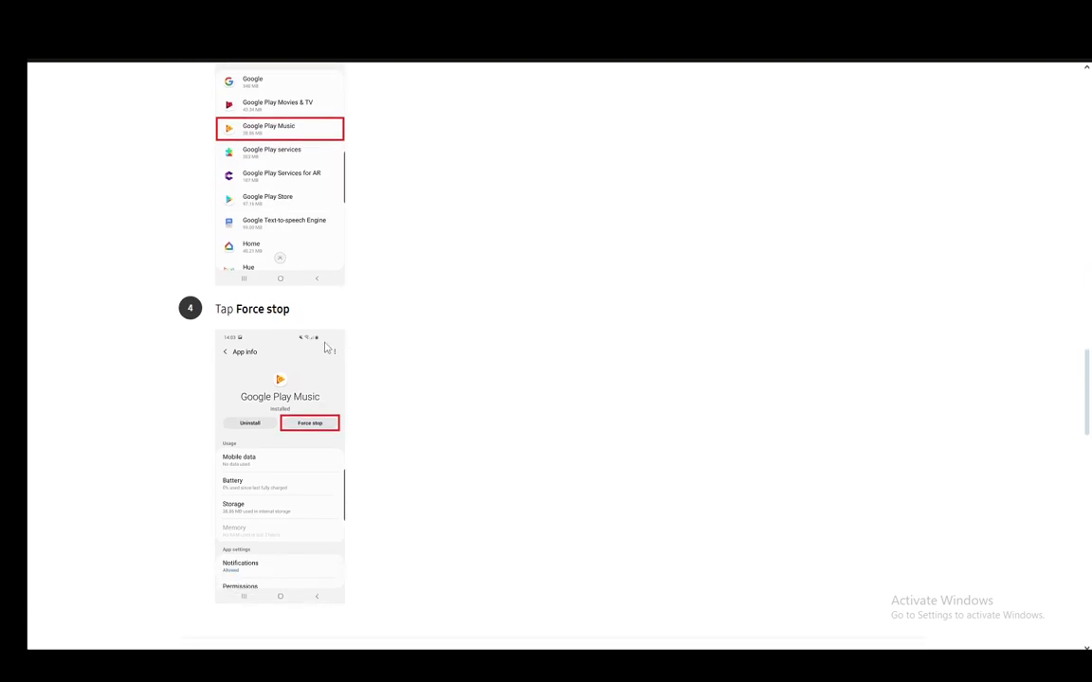
{"action": "scroll", "scroll_direction": "down", "scroll_amount": 3}
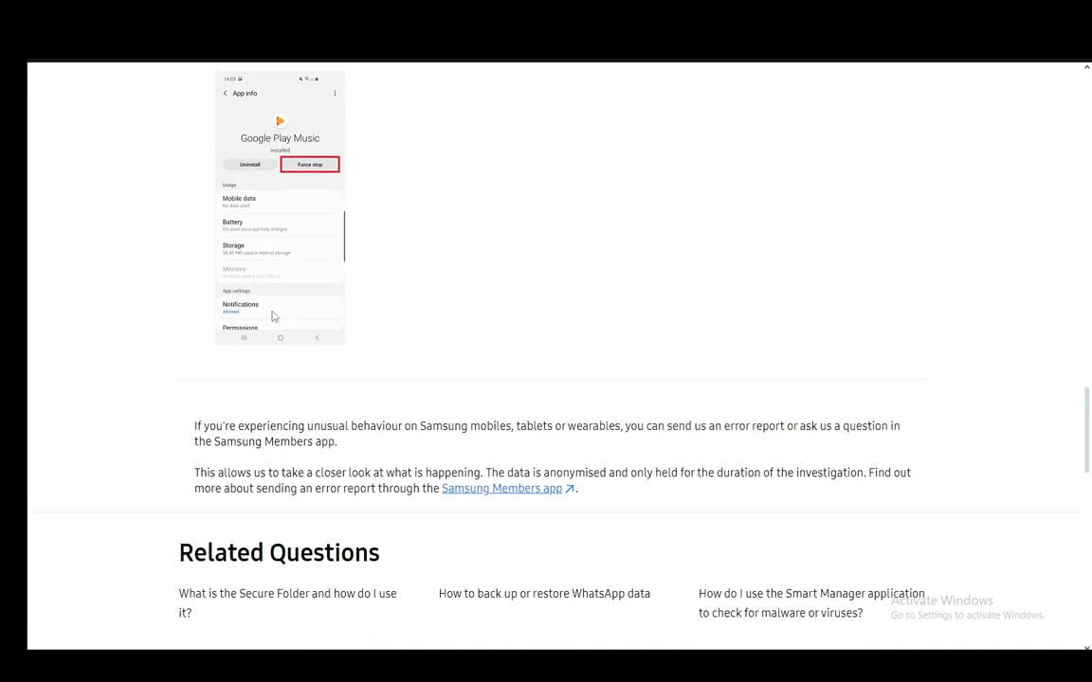
{"action": "scroll", "scroll_direction": "up", "scroll_amount": 3}
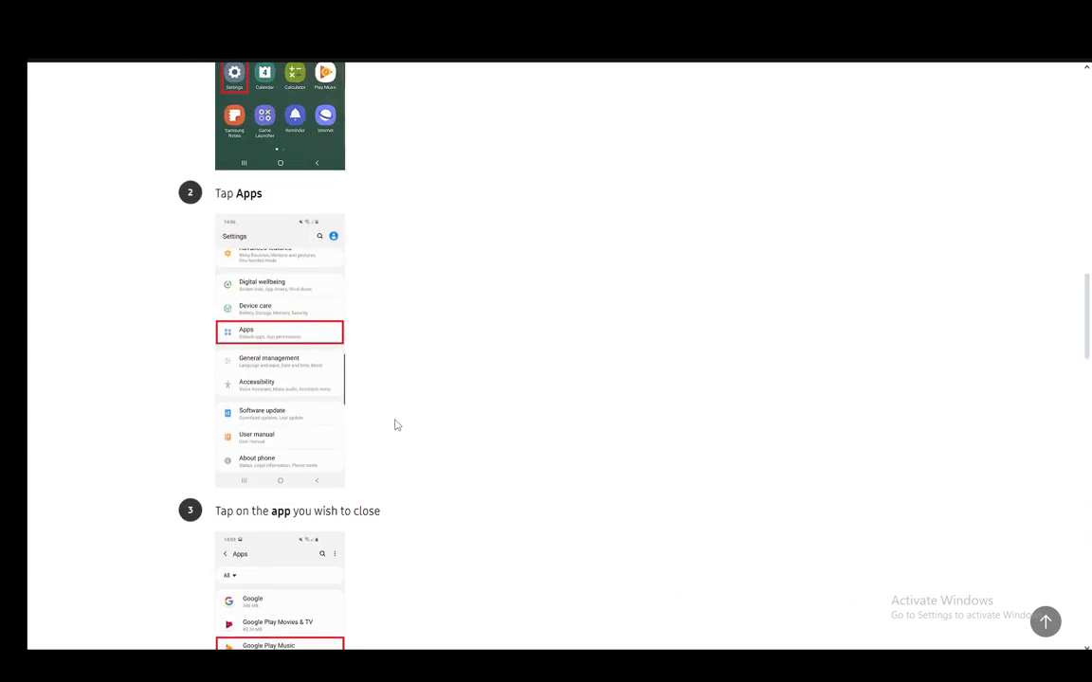
{"action": "mouse_move", "coordinate": [392, 422]}
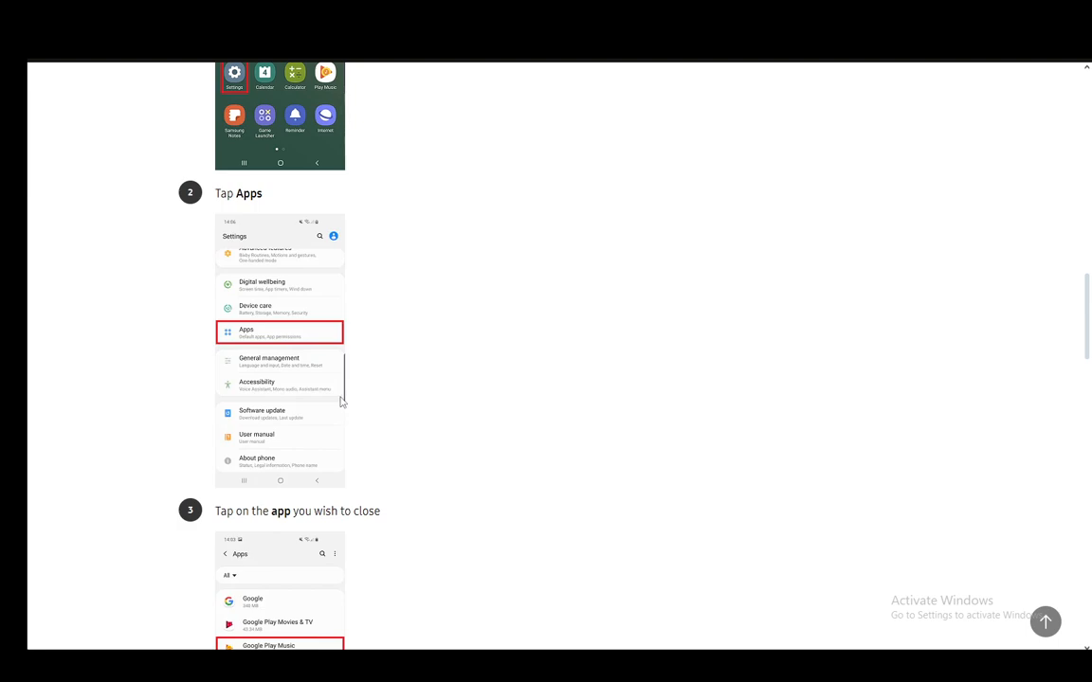
{"action": "mouse_move", "coordinate": [238, 176]}
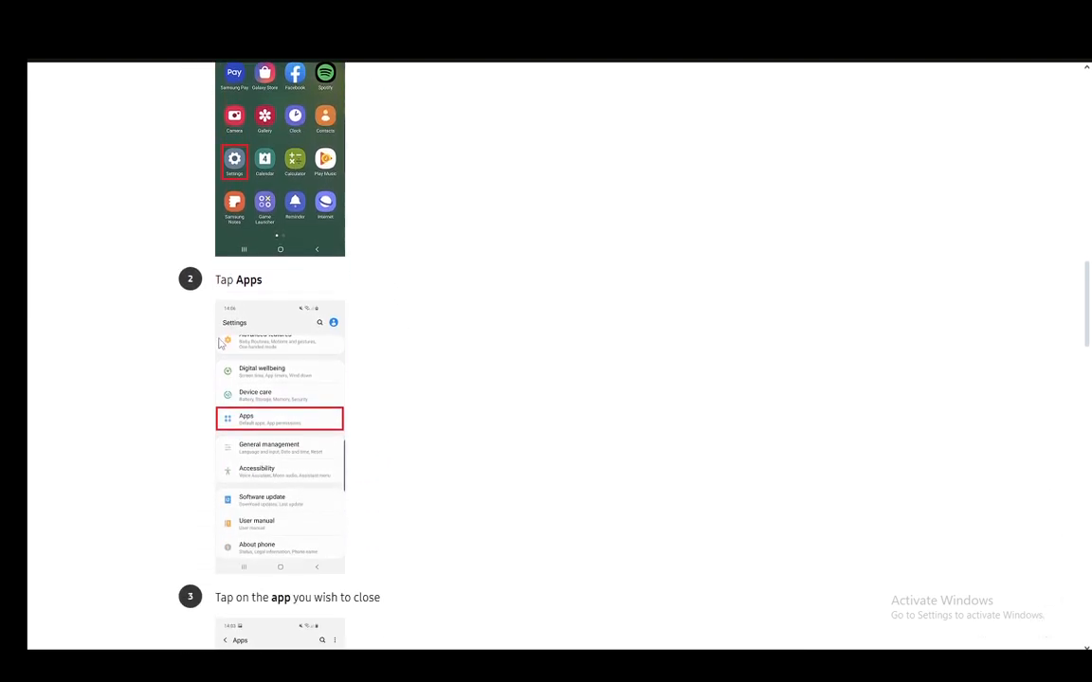
{"action": "mouse_move", "coordinate": [402, 447]}
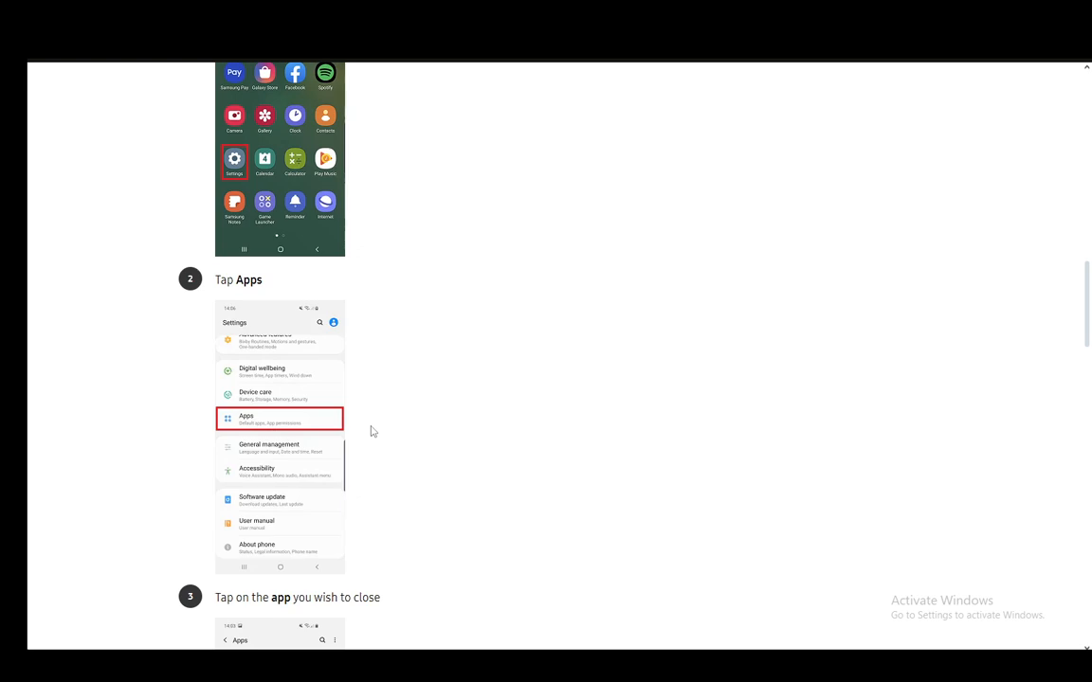
{"action": "mouse_move", "coordinate": [376, 419]}
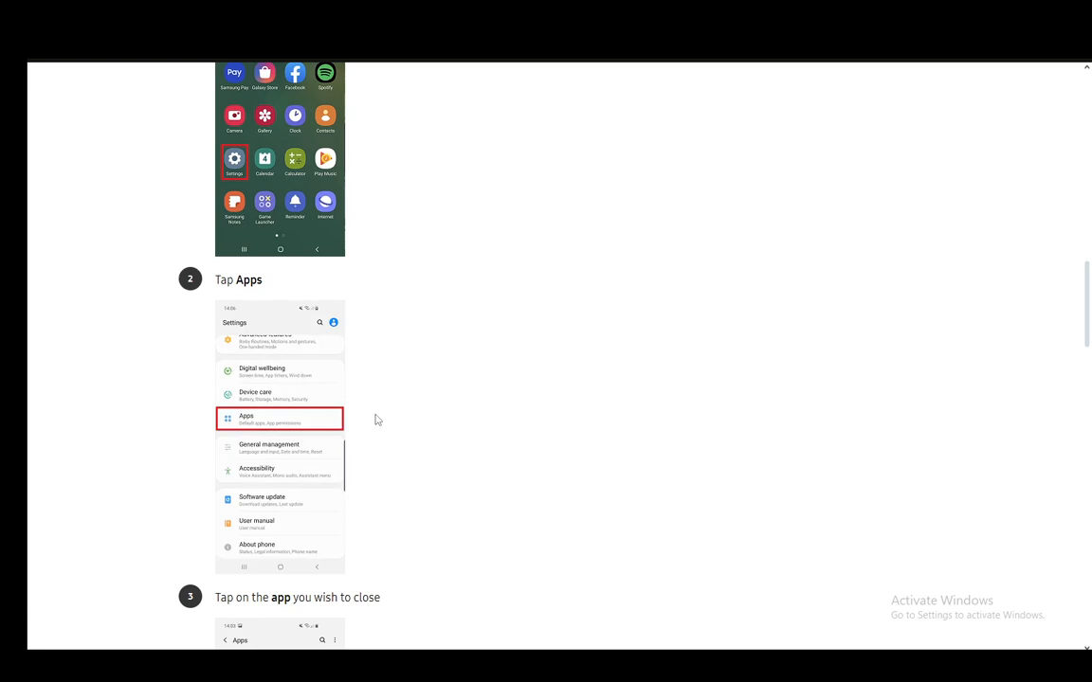
{"action": "mouse_move", "coordinate": [446, 343]}
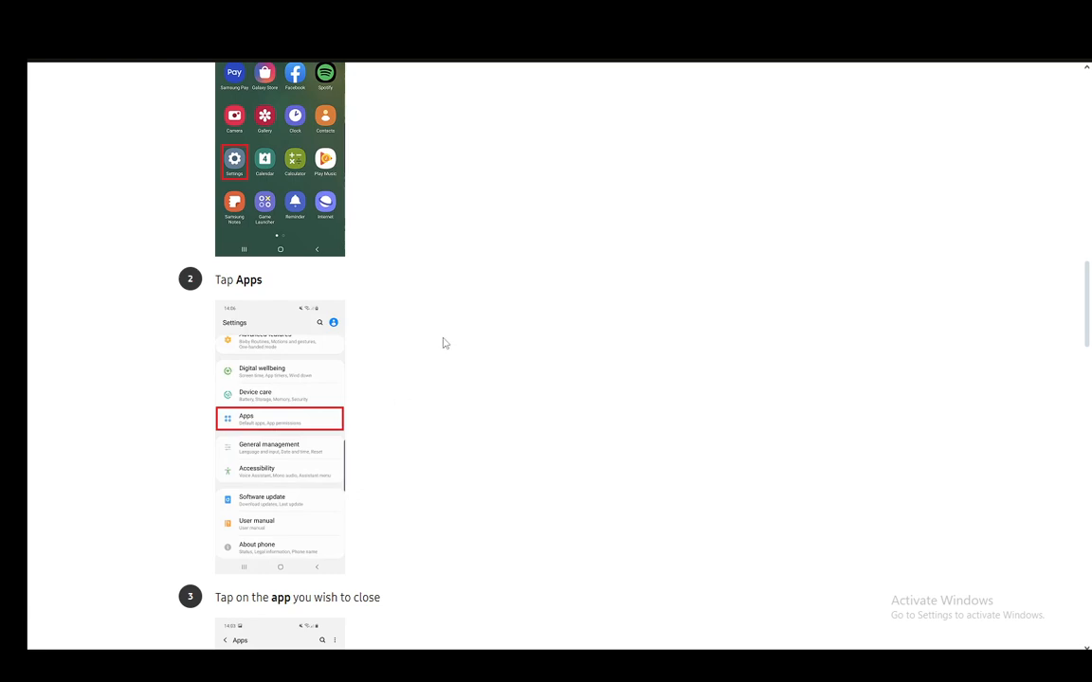
{"action": "mouse_move", "coordinate": [384, 194]}
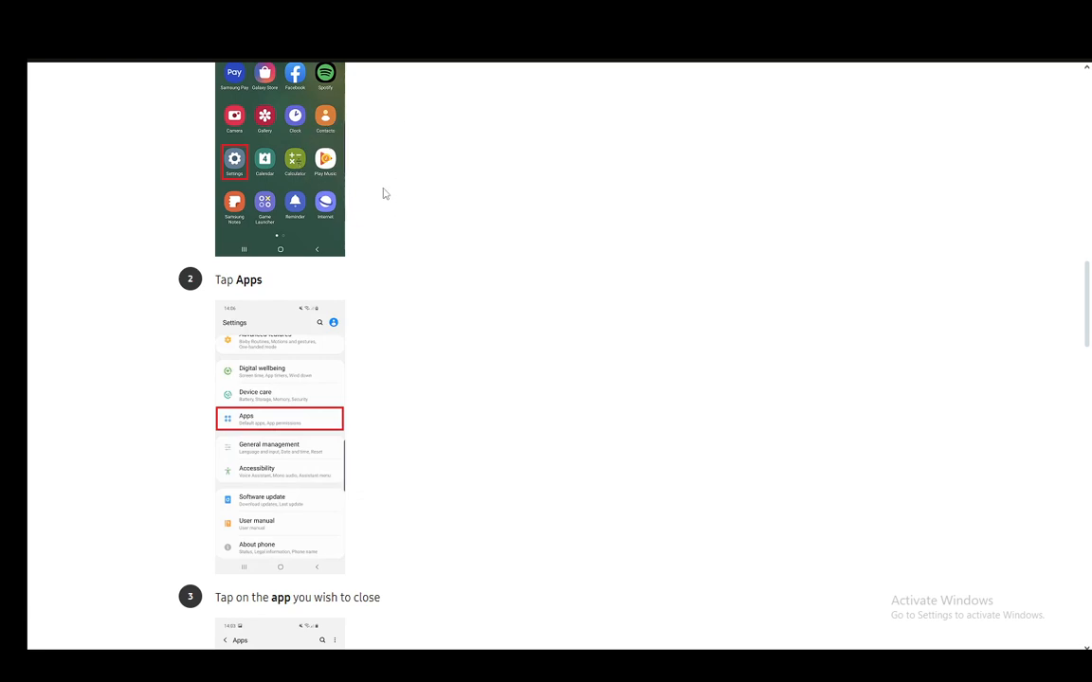
{"action": "mouse_move", "coordinate": [176, 238]}
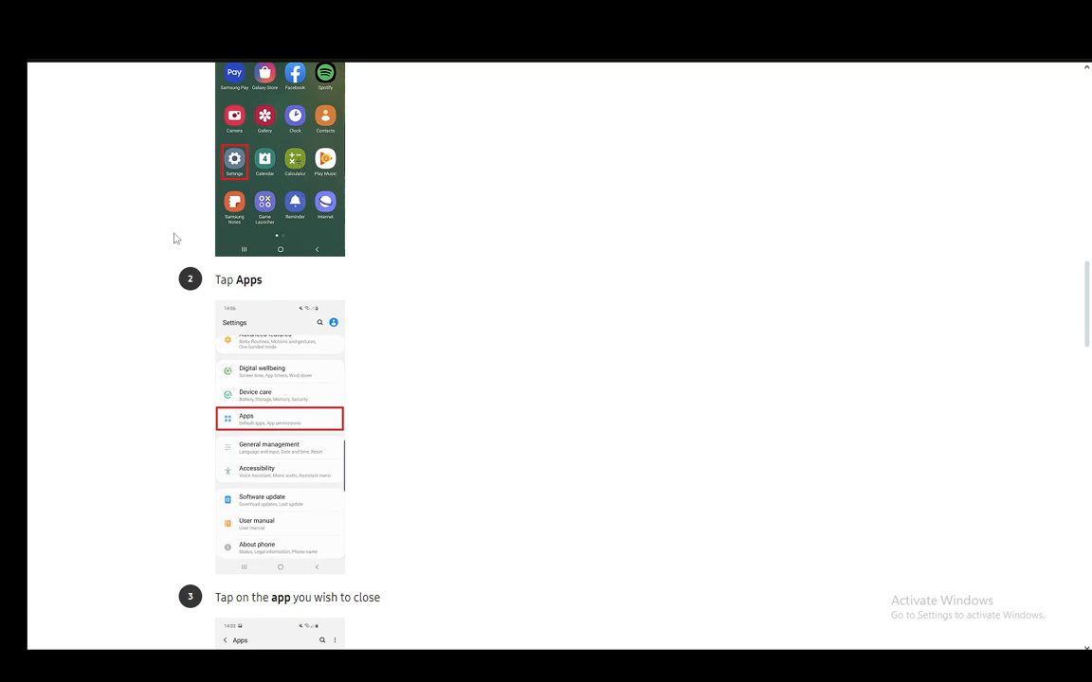
{"action": "mouse_move", "coordinate": [503, 384]}
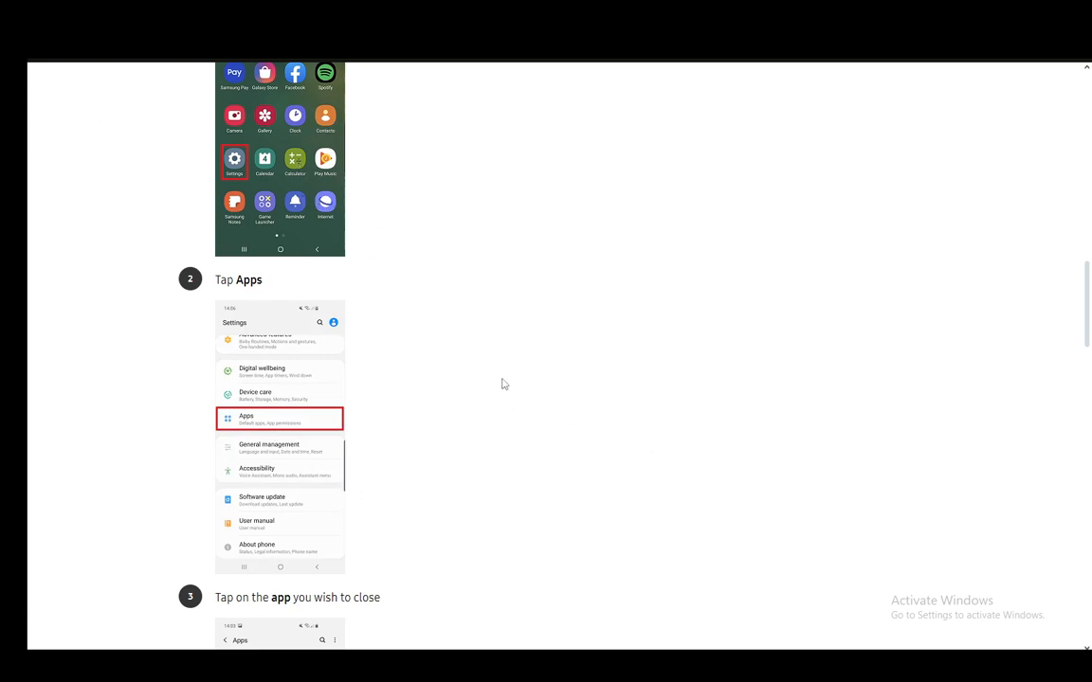